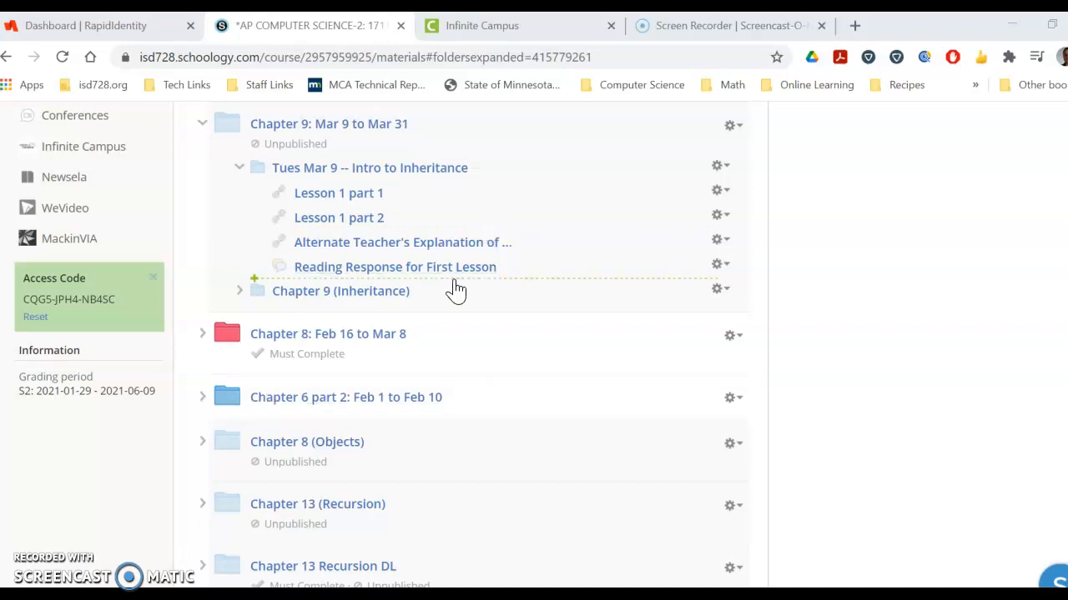
mouse_move(356, 397)
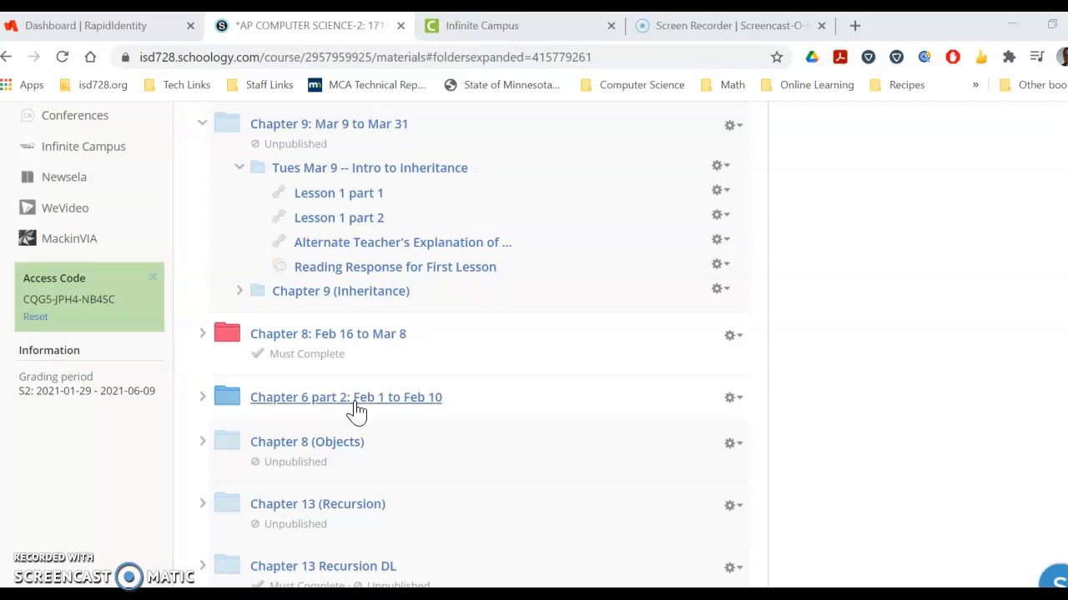
mouse_move(559, 316)
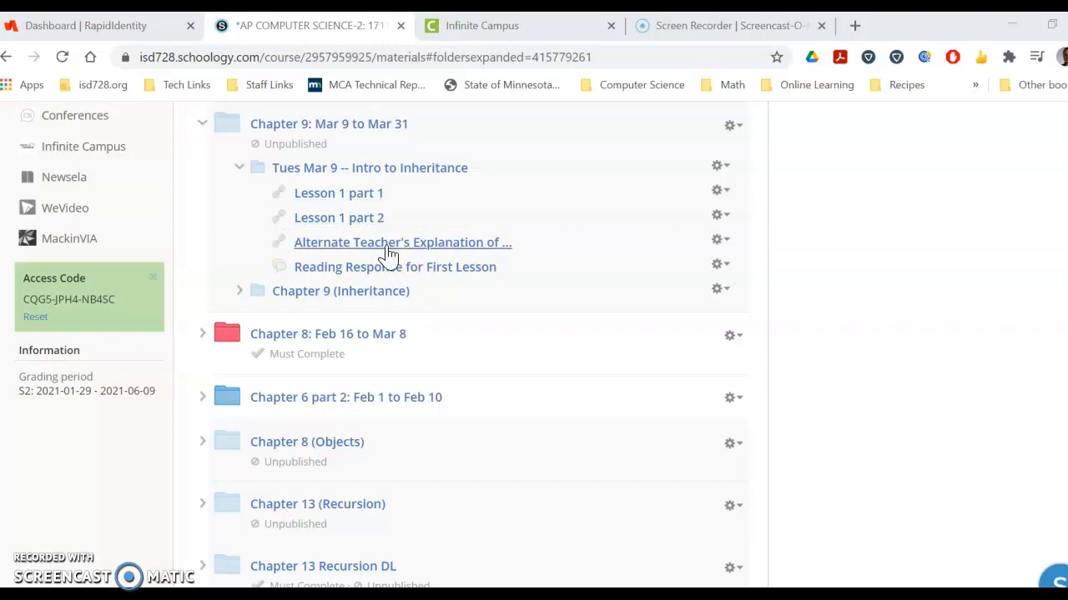
mouse_move(402, 242)
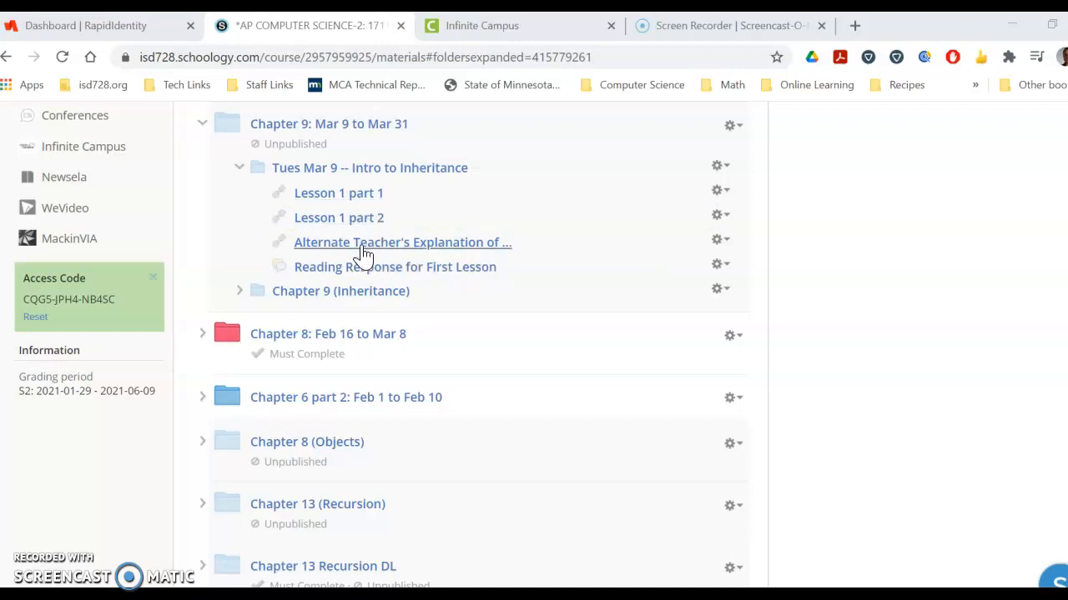
mouse_move(367, 248)
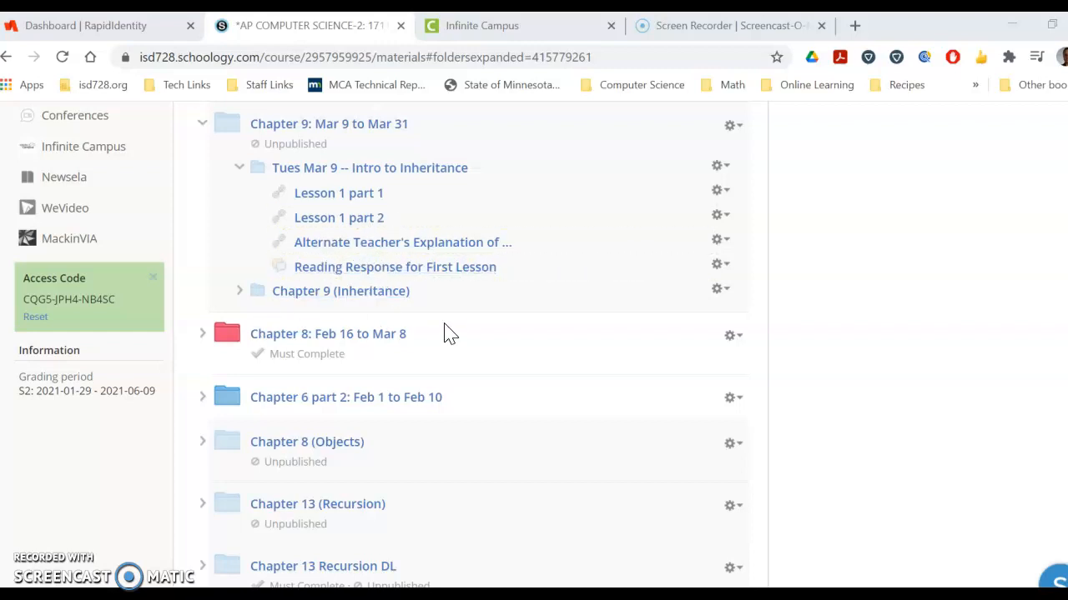
mouse_move(395, 267)
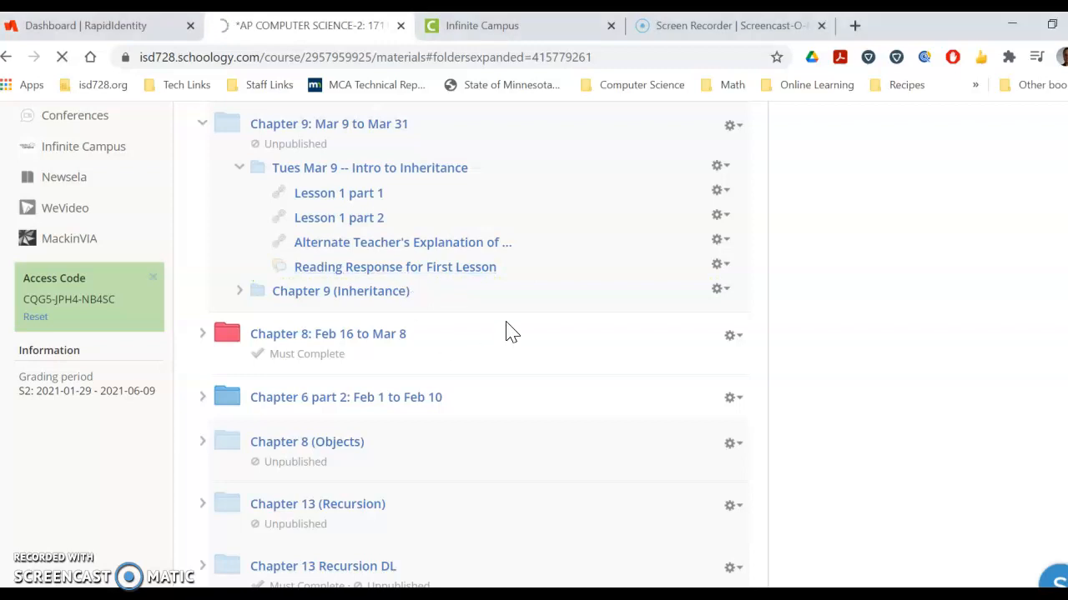
- Review the inheritance reading link and two questions on 'Reading Response for First Lesson'
left_click(395, 266)
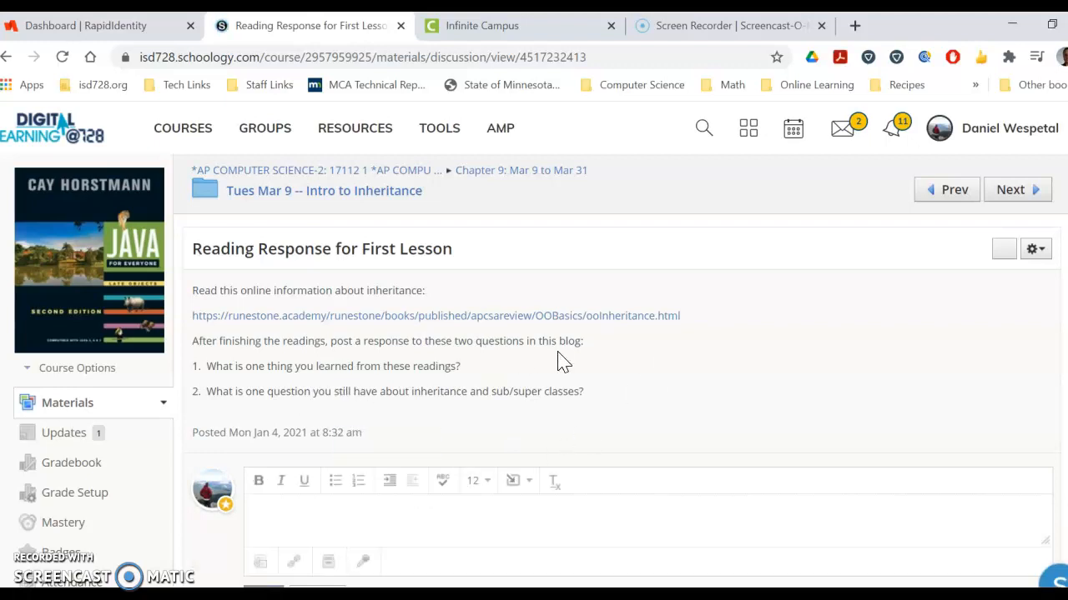
mouse_move(323, 190)
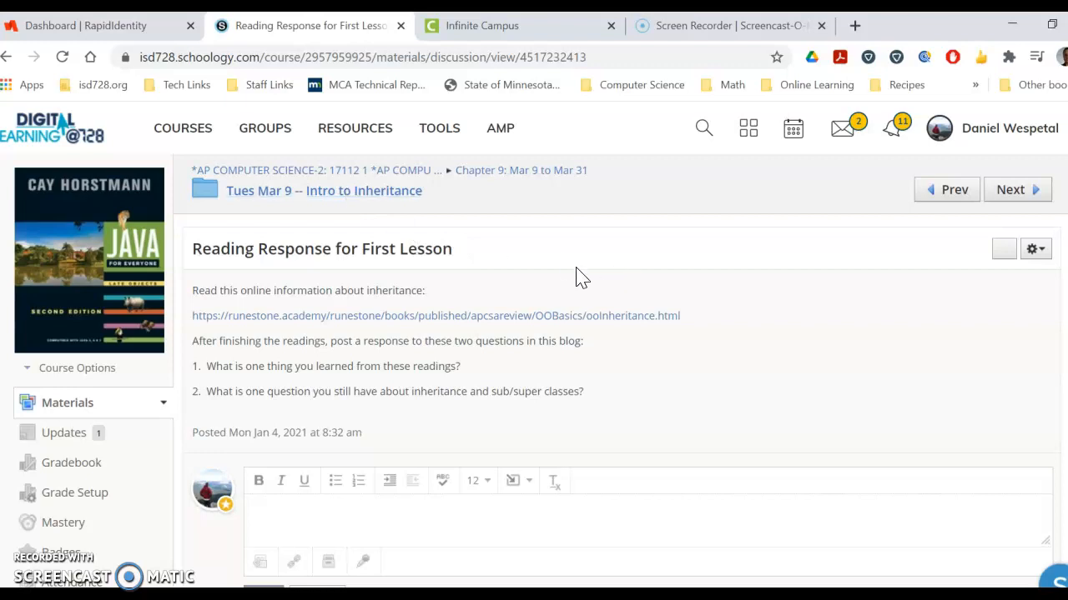
mouse_move(554, 370)
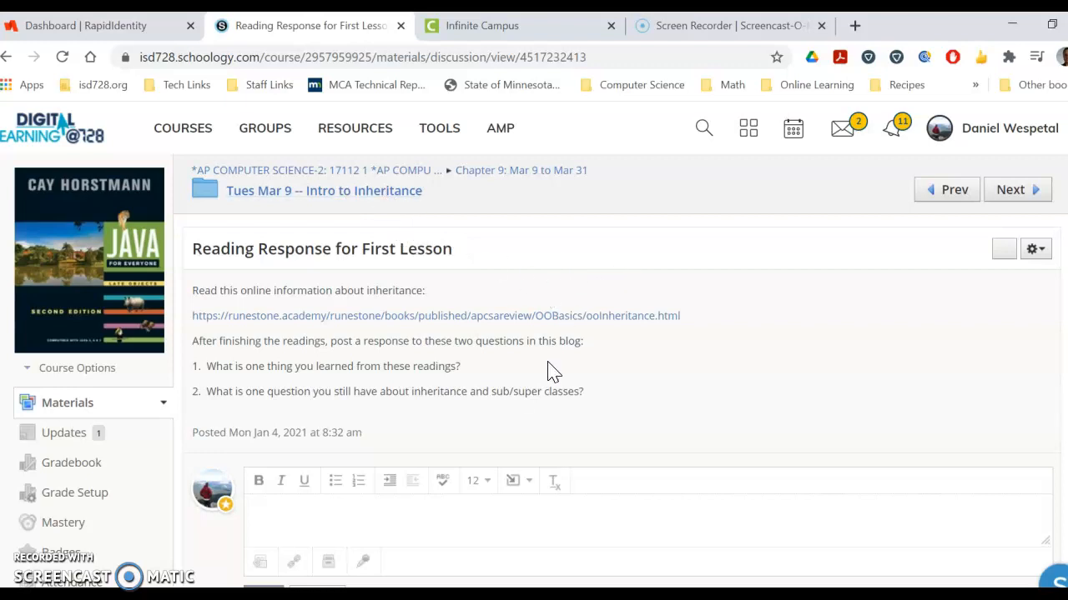